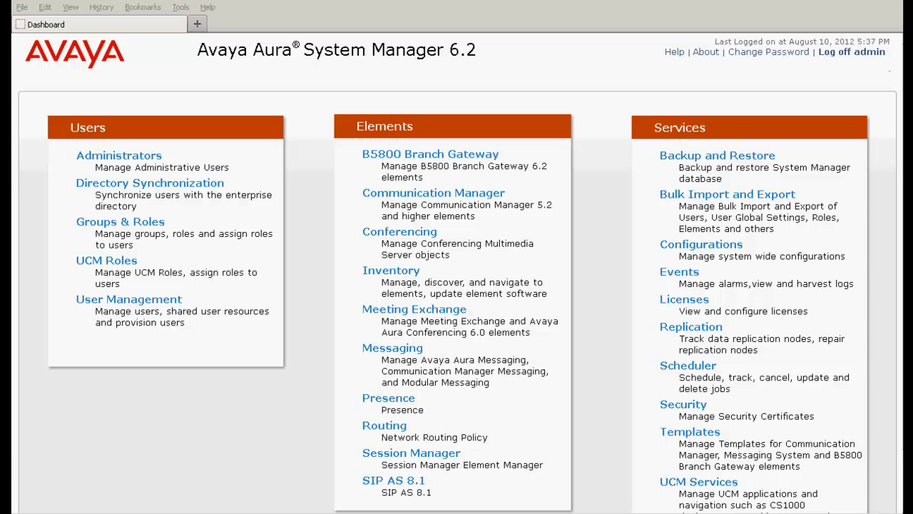
mouse_move(717, 154)
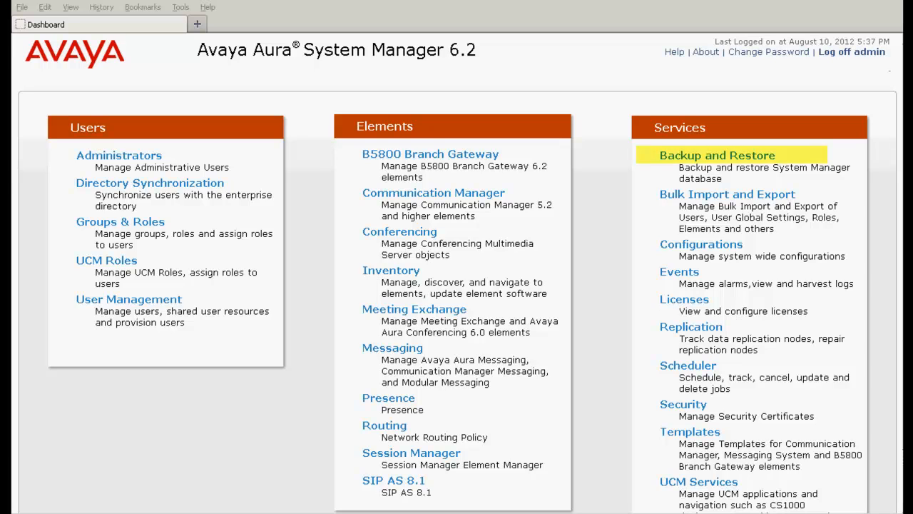
mouse_move(716, 154)
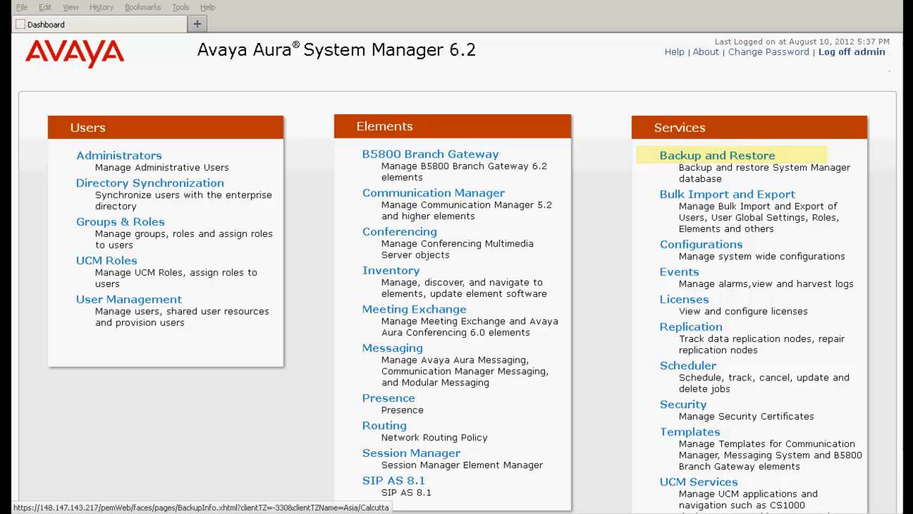
Show the Backup List under Services > Backup and Restore with existing backups and statuses
click(717, 155)
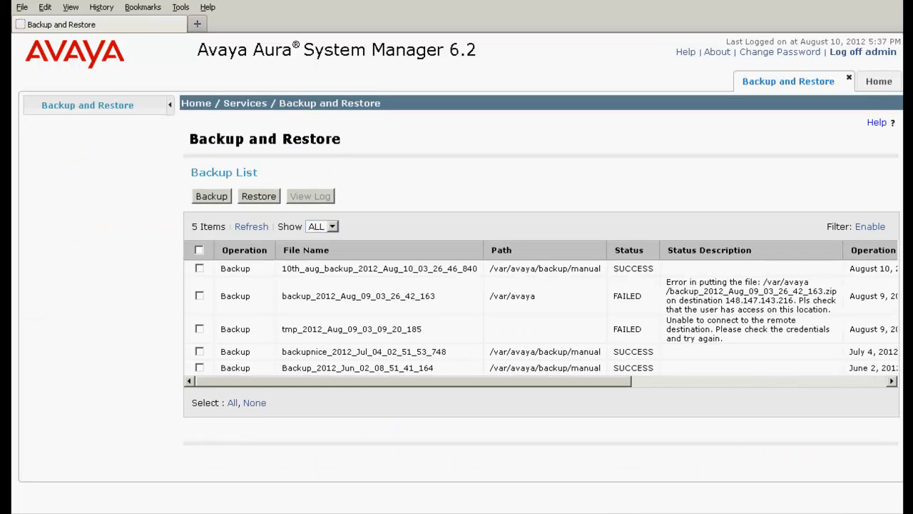
click(244, 250)
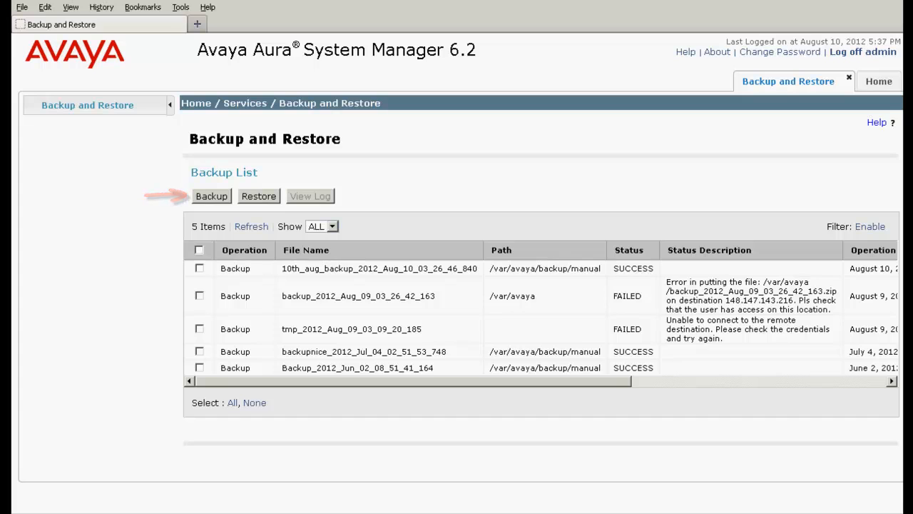
Start a new Local backup and name its file SE_BACKUP_SMGR
click(211, 196)
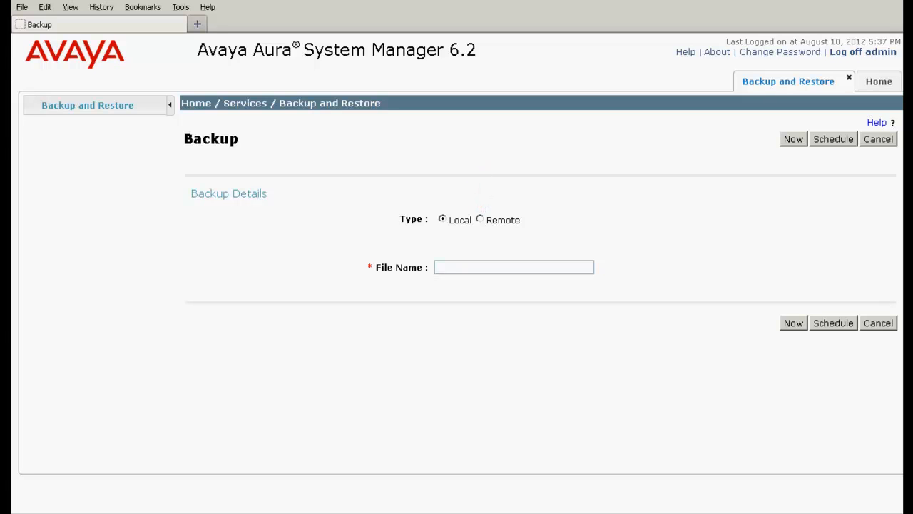
click(513, 267)
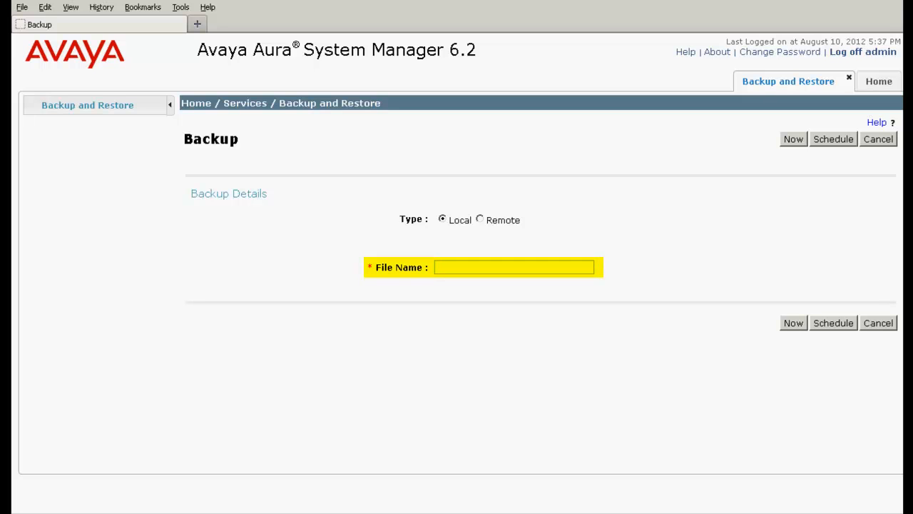
text(SE_BACKUP_SMGR)
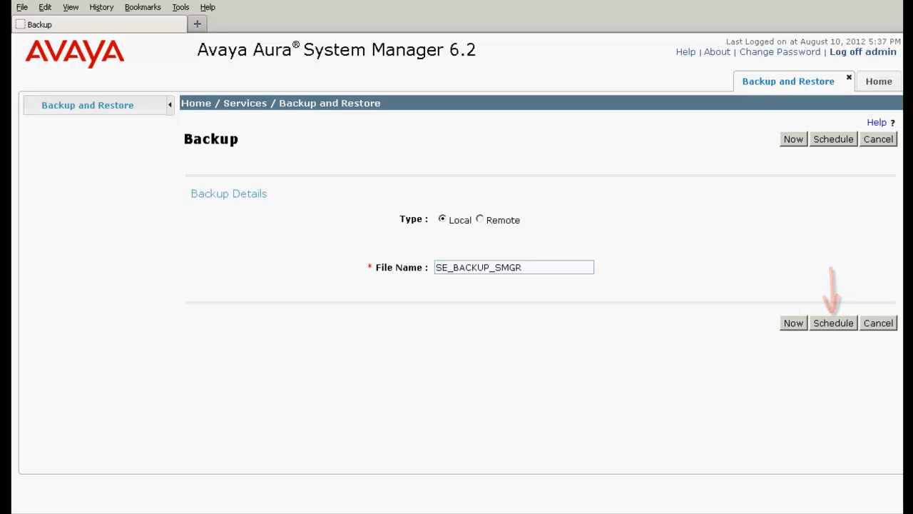
click(514, 267)
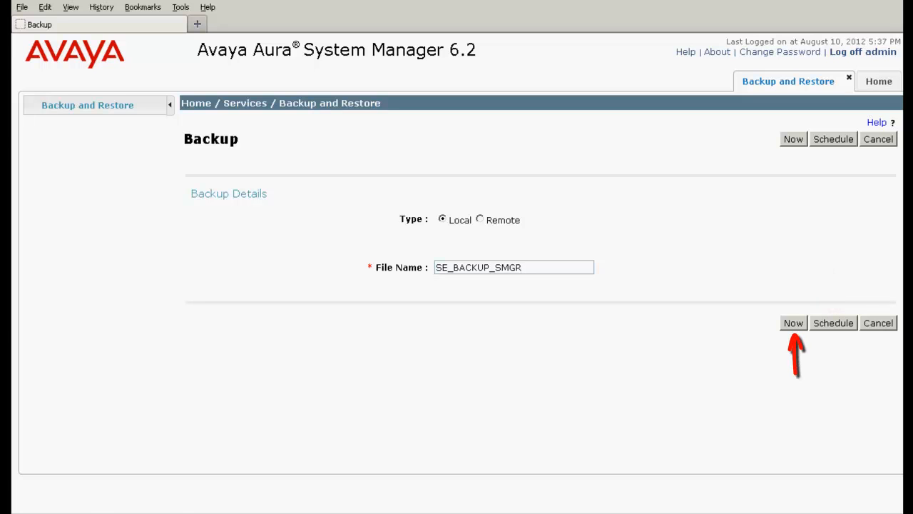
Run SE_BACKUP_SMGR now and refresh the Backup List until it shows SUCCESS
click(793, 323)
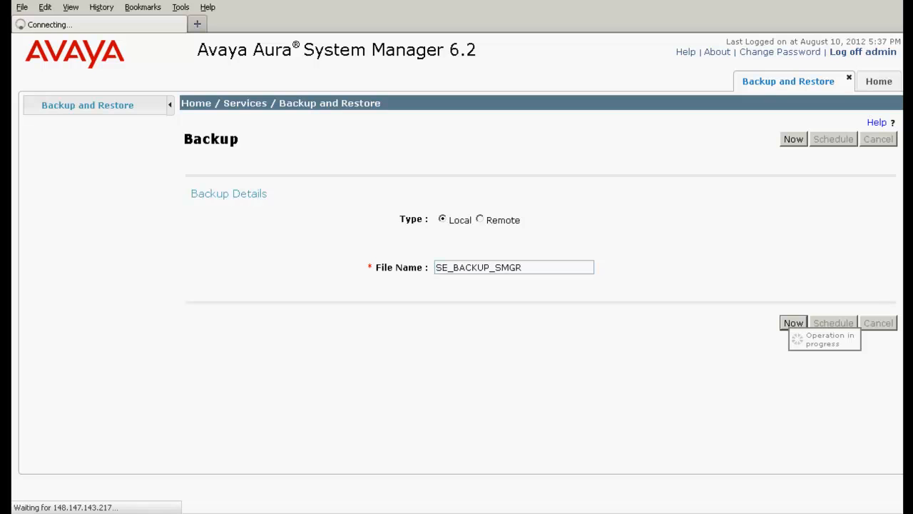
click(794, 138)
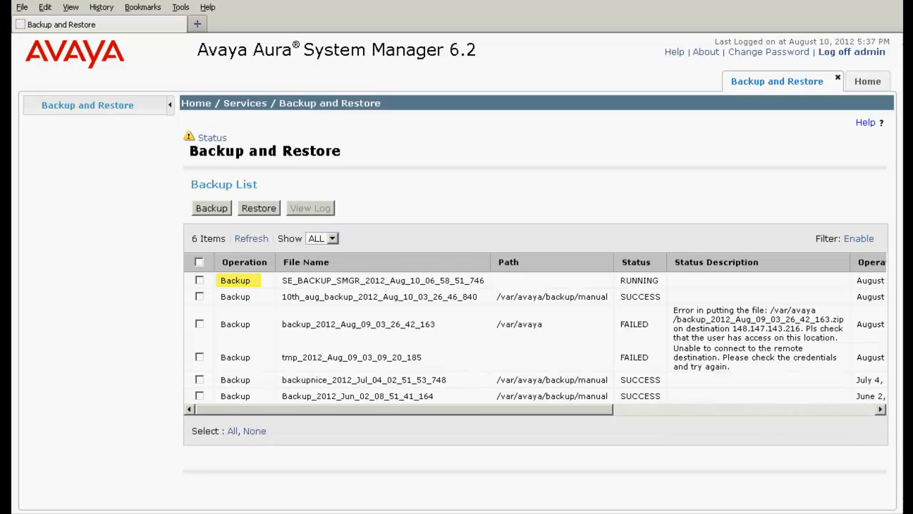
click(382, 279)
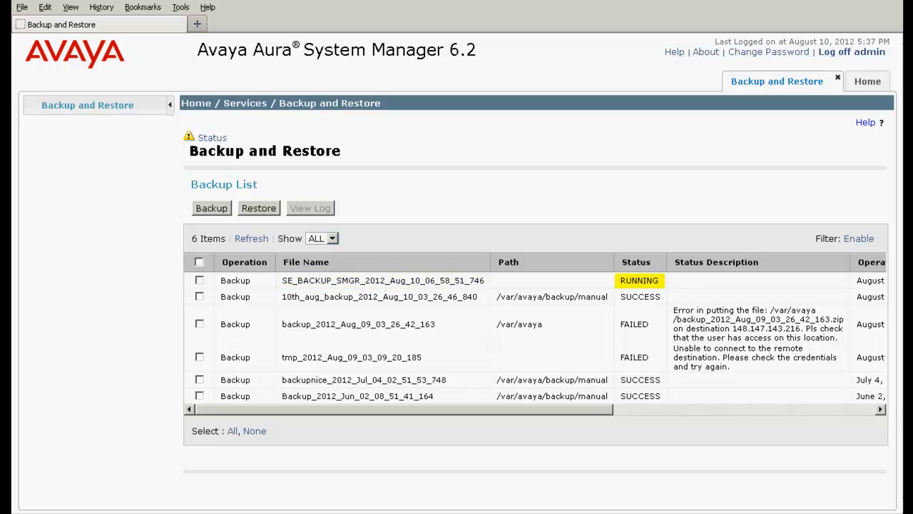
click(251, 238)
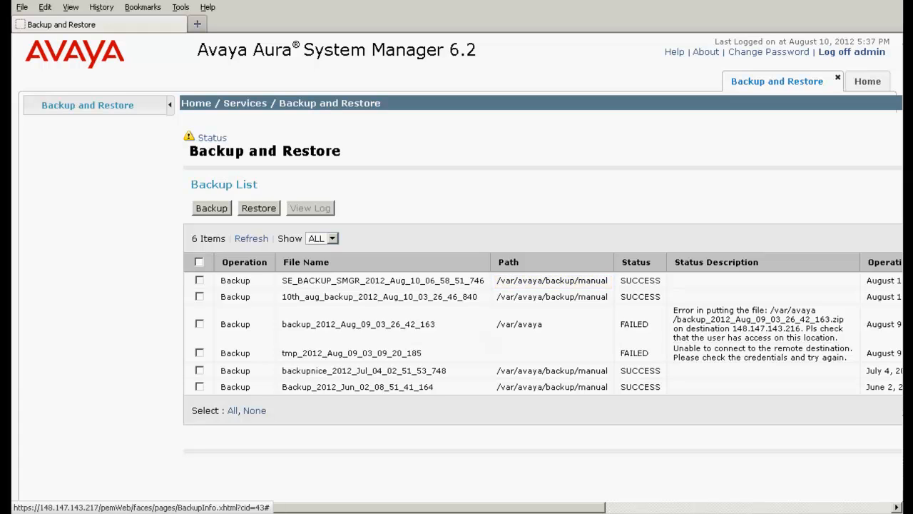
click(639, 280)
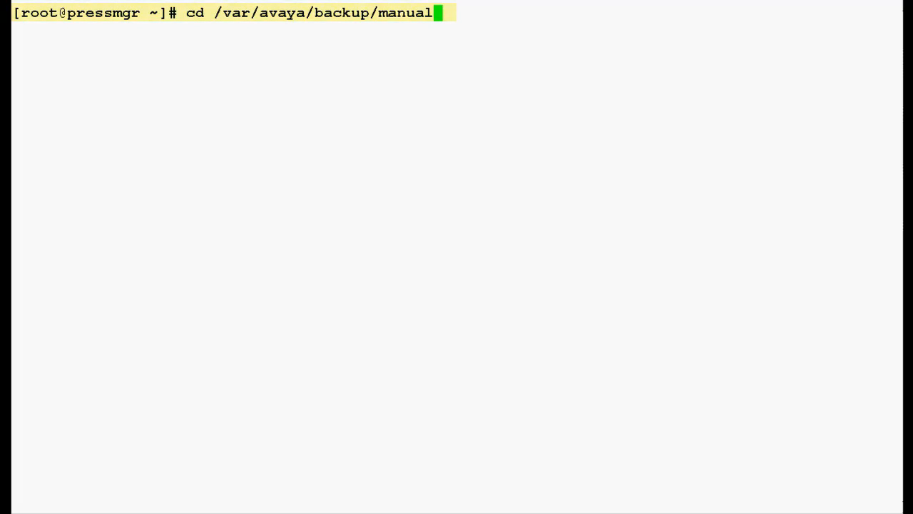
List the files in /var/avaya/backup/manual sorted by modification time with ls -ltr
text(ls -ltr)
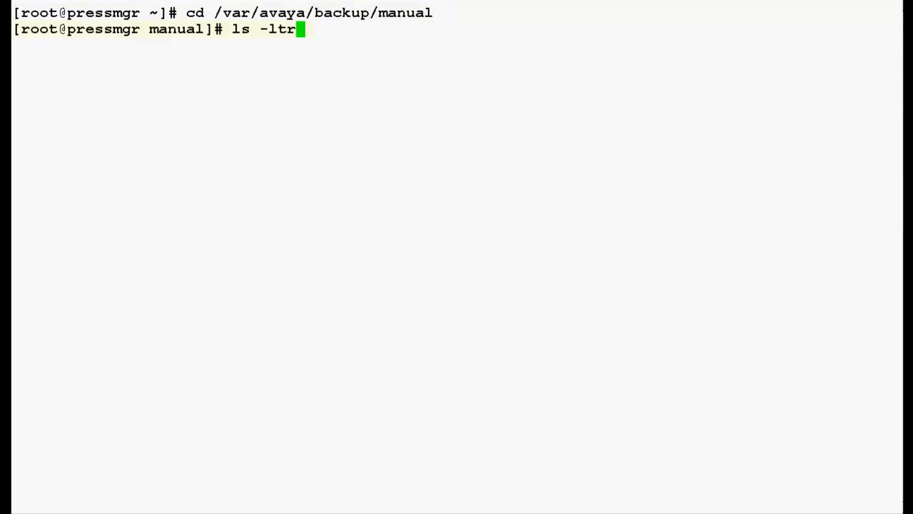